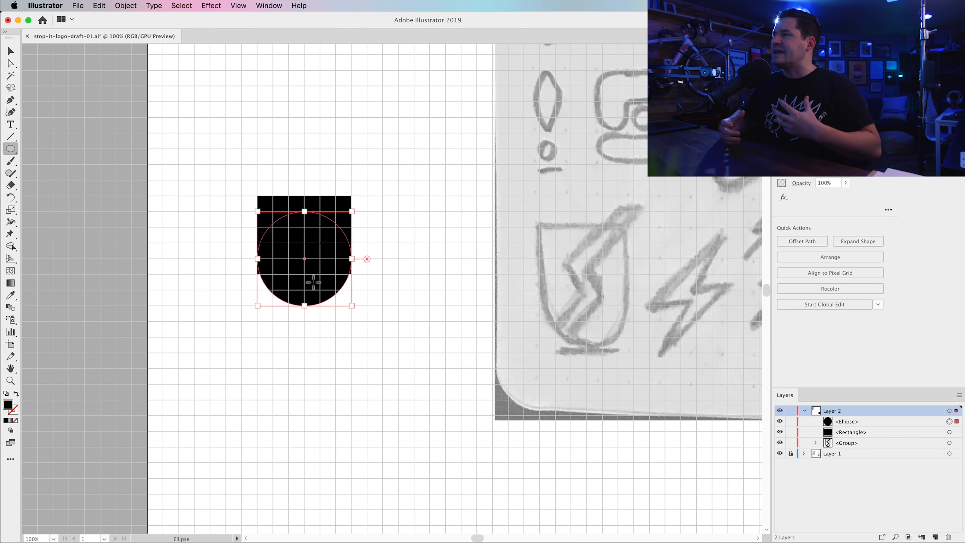
- Drag out the black rectangle on the grid for the shield body
left_click_drag(305, 259, 383, 337)
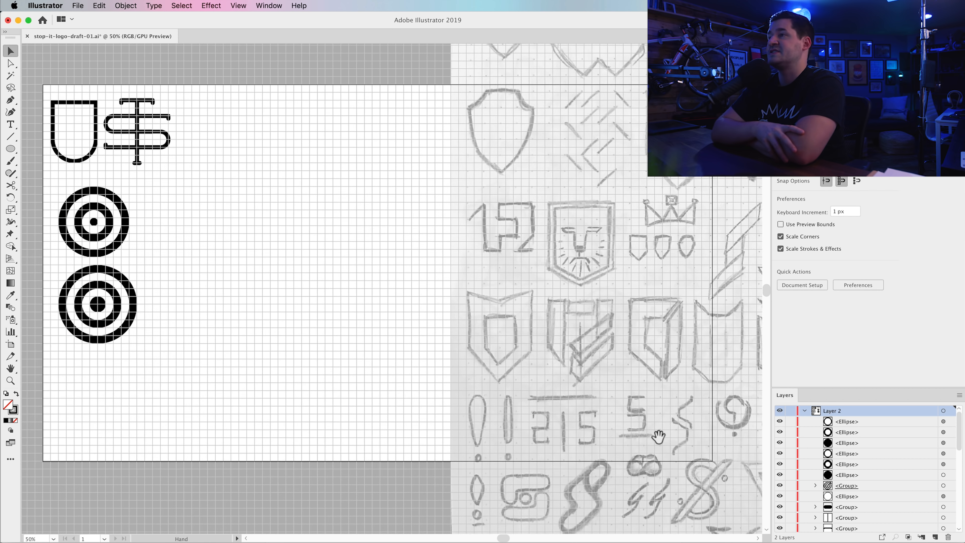
left_click_drag(640, 437, 326, 257)
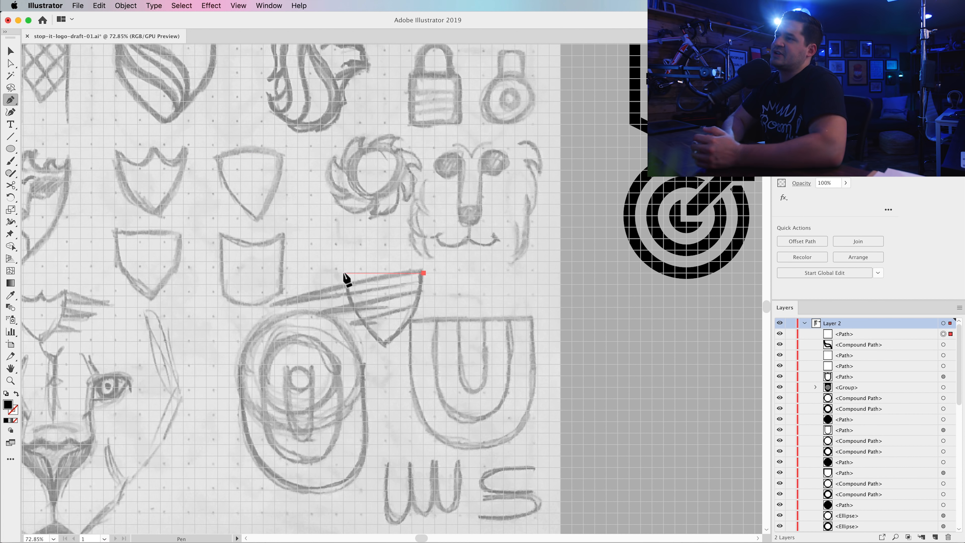
- Trace the wing's top swoosh down to the shield tip and start the next stripe
left_click(379, 360)
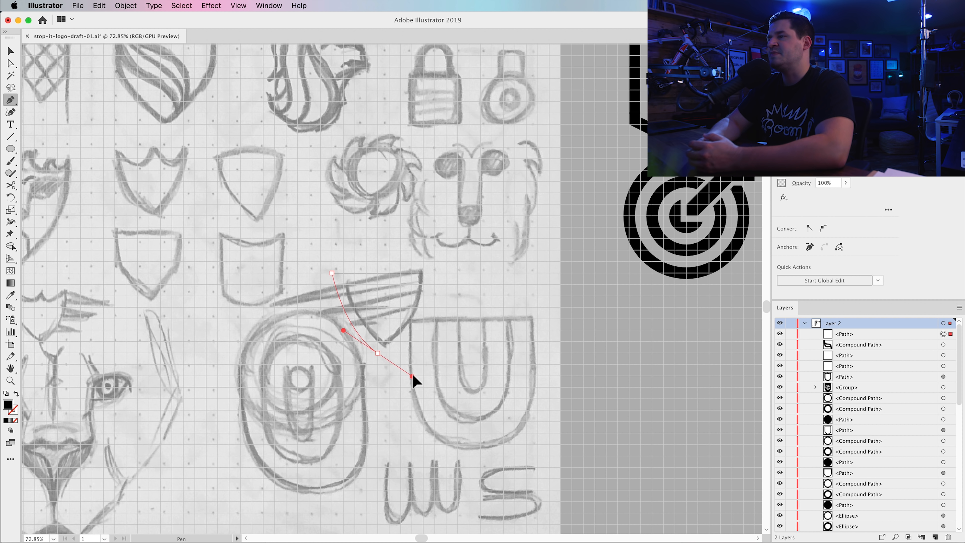
left_click(422, 274)
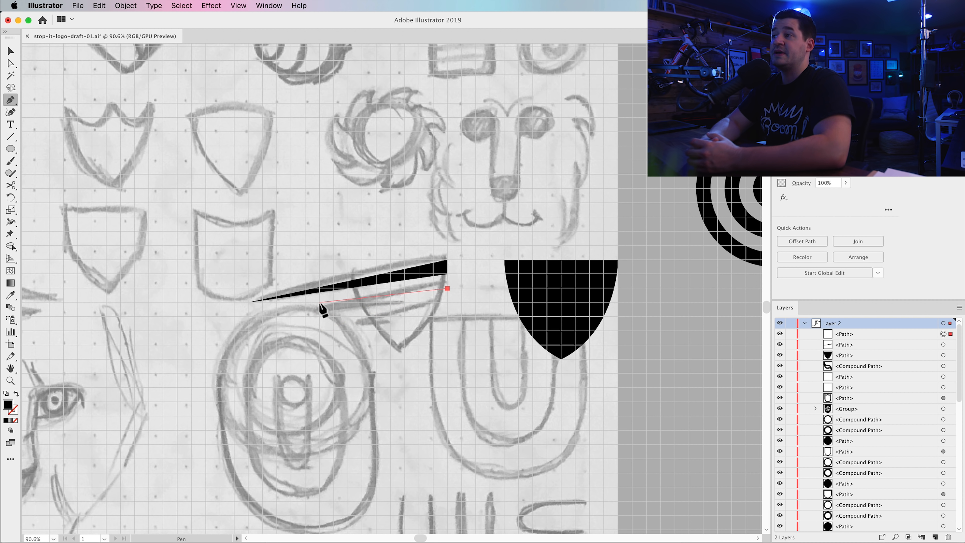
left_click(447, 290)
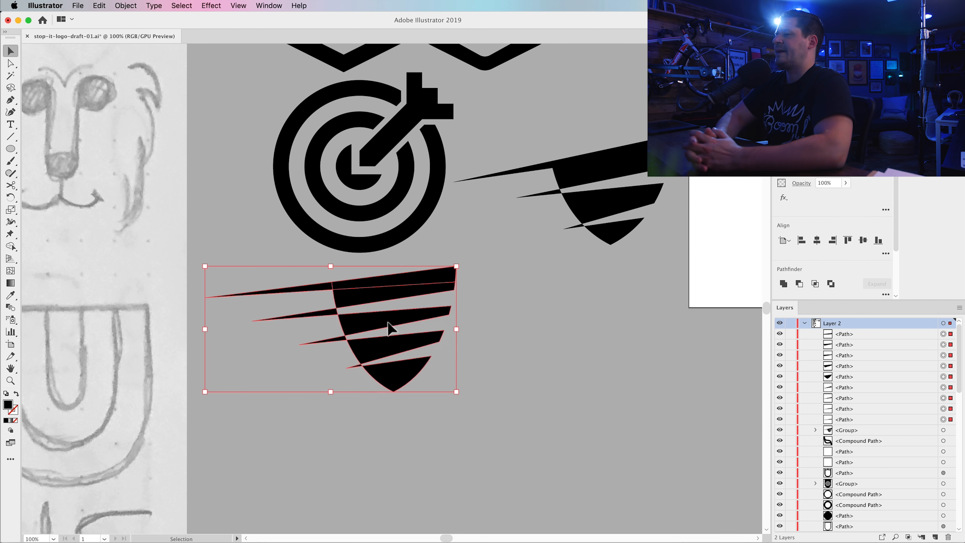
- Move the striped winged shield aside and select the shield's bottom tip point
left_click_drag(392, 329, 548, 351)
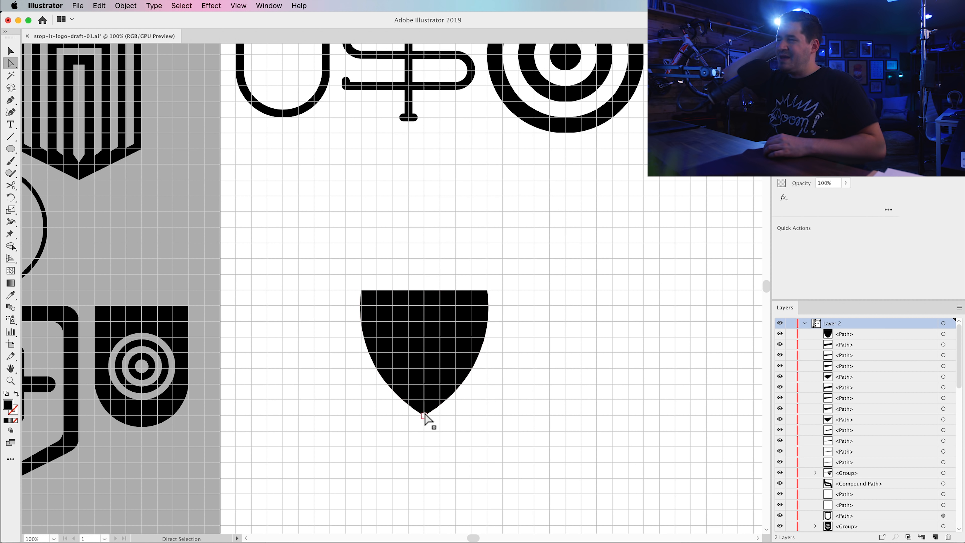
left_click(11, 100)
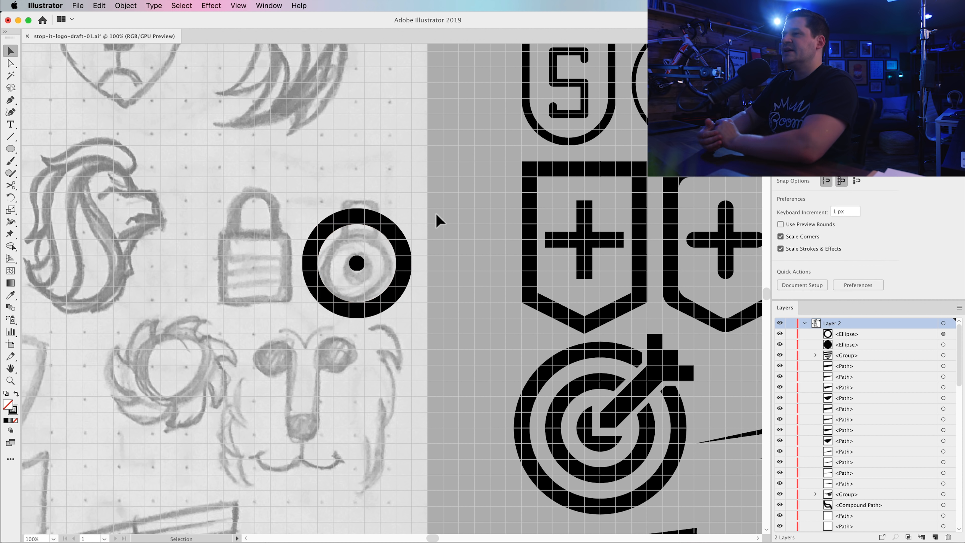
- Set the keyhole ring's stroke weight, scale the shield mark down and place it beside the others
left_click(357, 263)
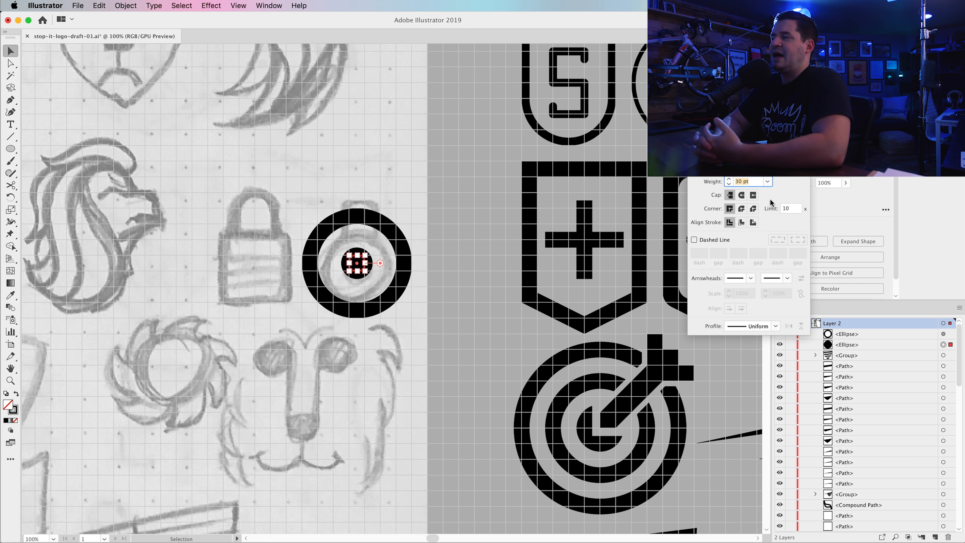
left_click(741, 222)
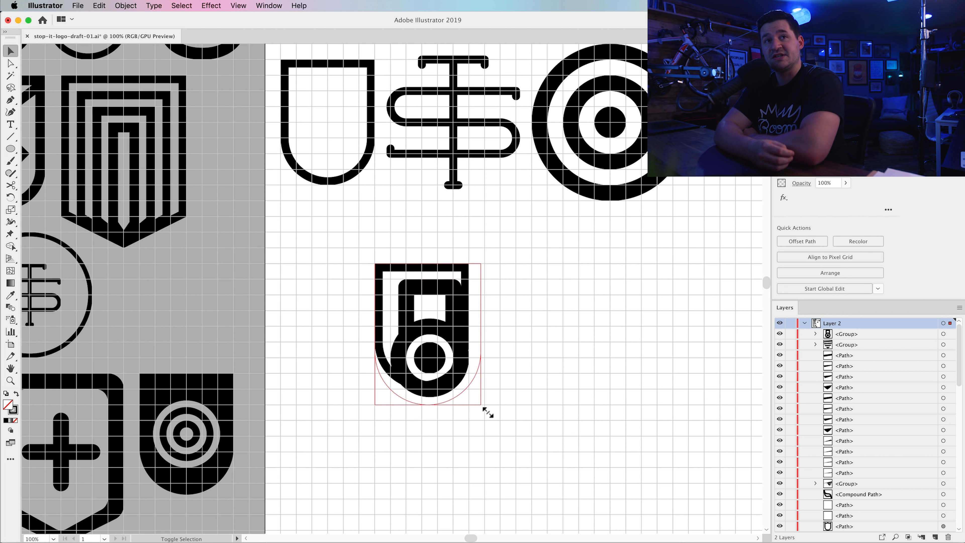
left_click_drag(480, 403, 504, 434)
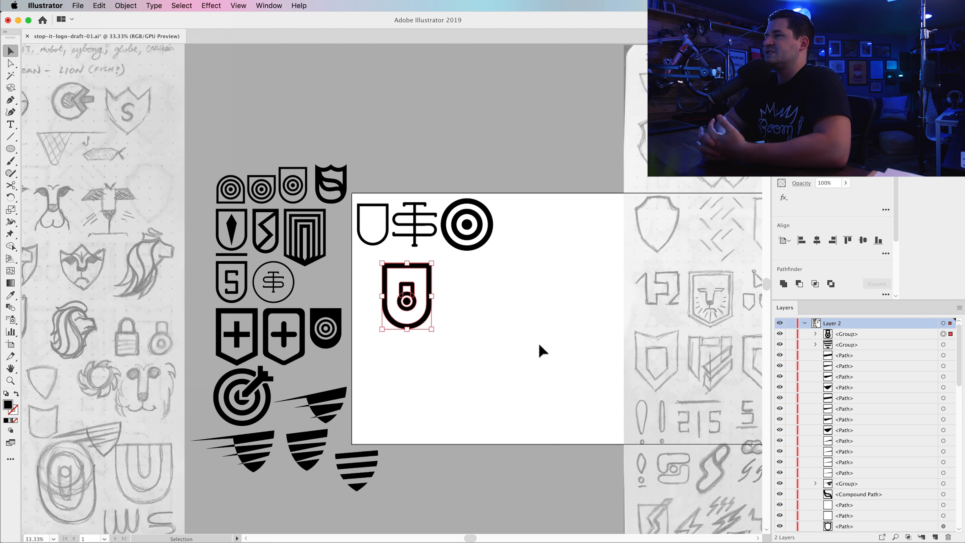
left_click_drag(406, 297, 371, 166)
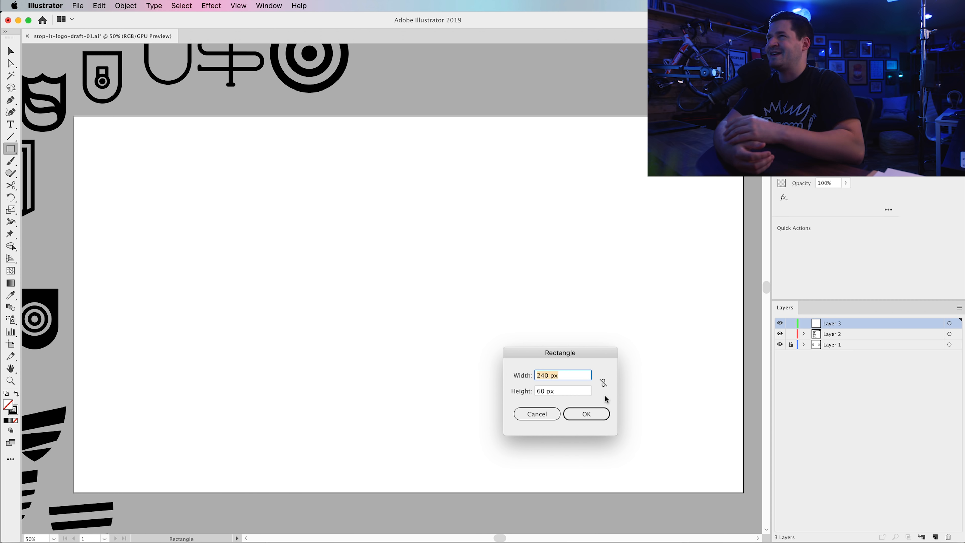
- Place a colored backing rectangle and bring up the panel list for layer naming
left_click(585, 414)
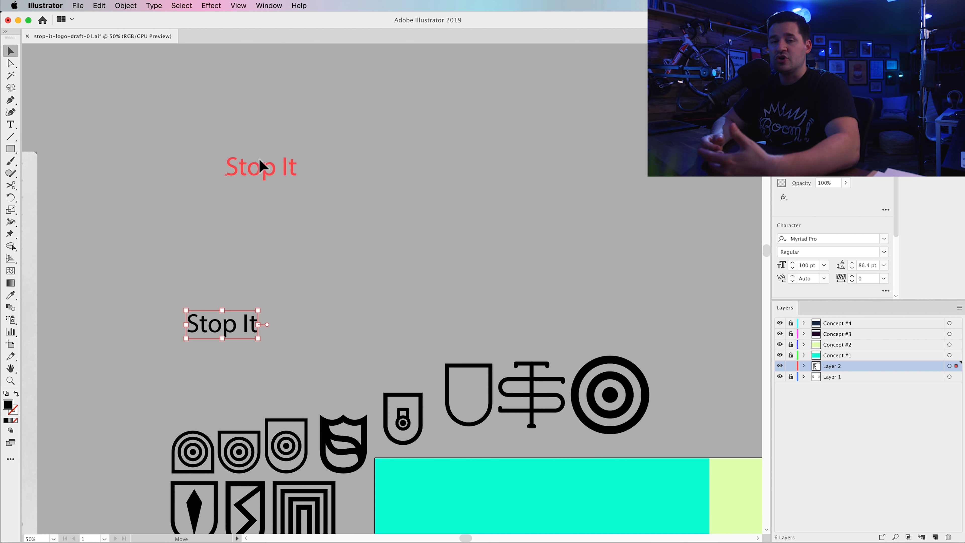
left_click(268, 6)
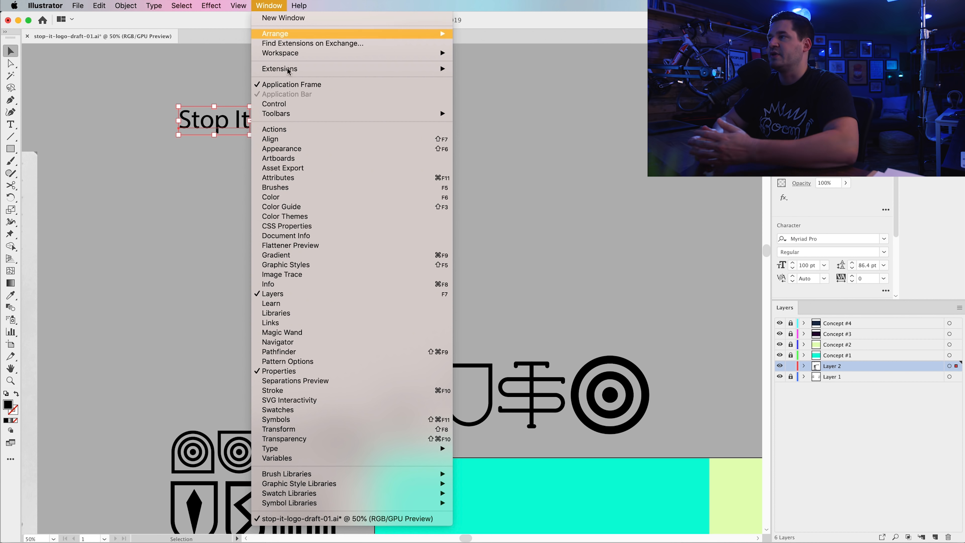
- Set STOP IT copies in Futura Bold and Cocogoose, then browse fonts for the fourth copy
left_click(833, 239)
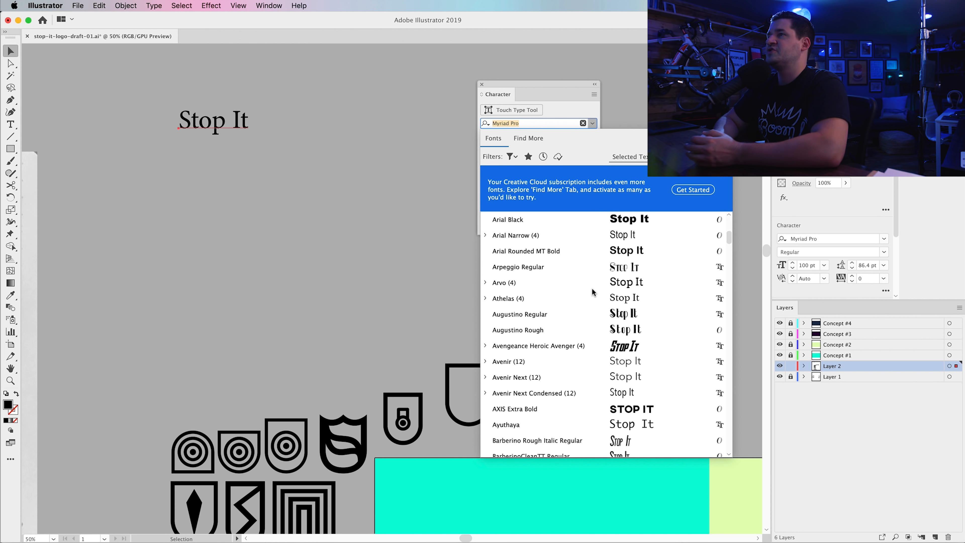
left_click(515, 409)
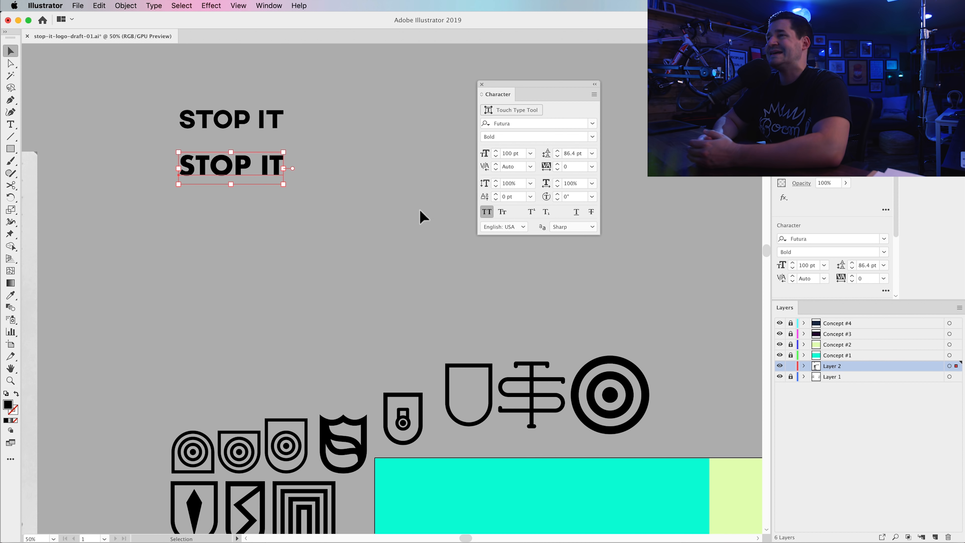
left_click(535, 123)
type("Cocogoose")
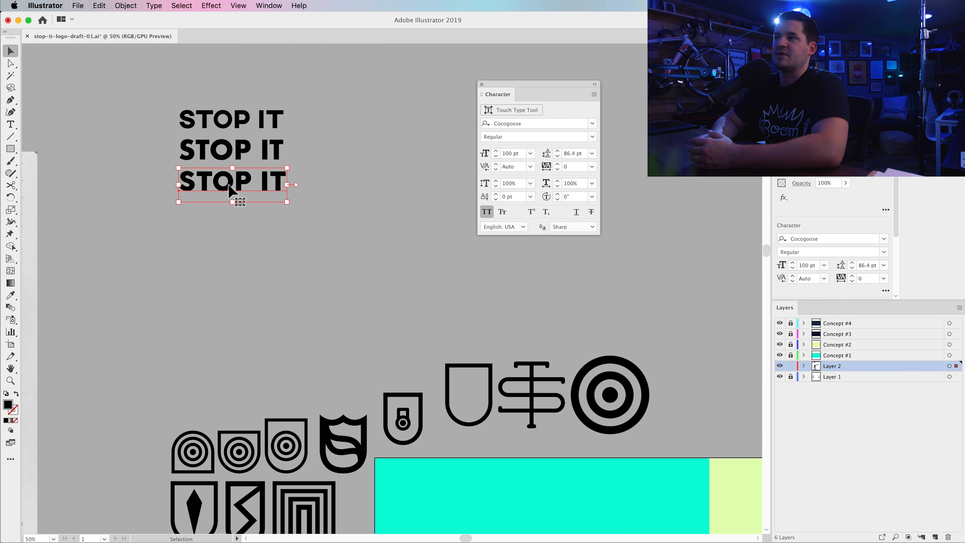
left_click(536, 123)
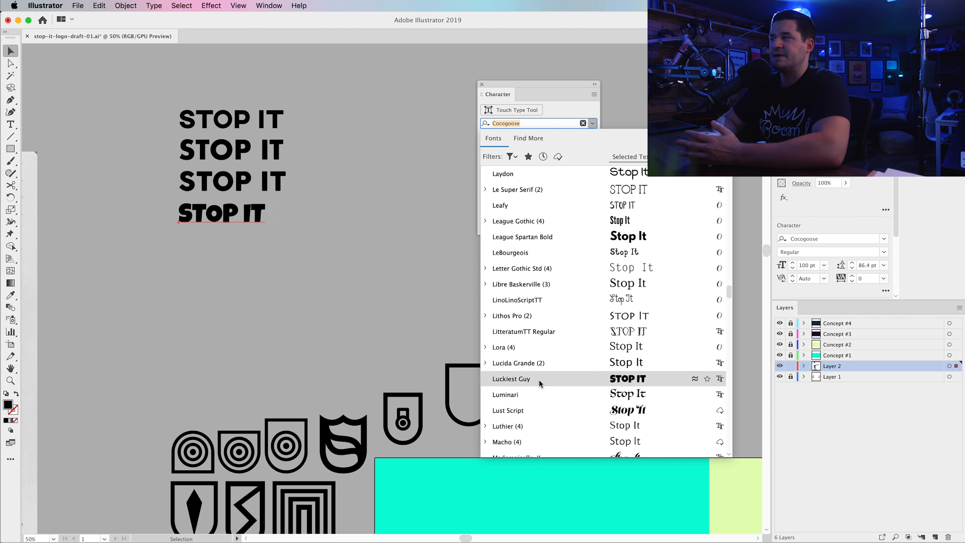
scroll("down", 3)
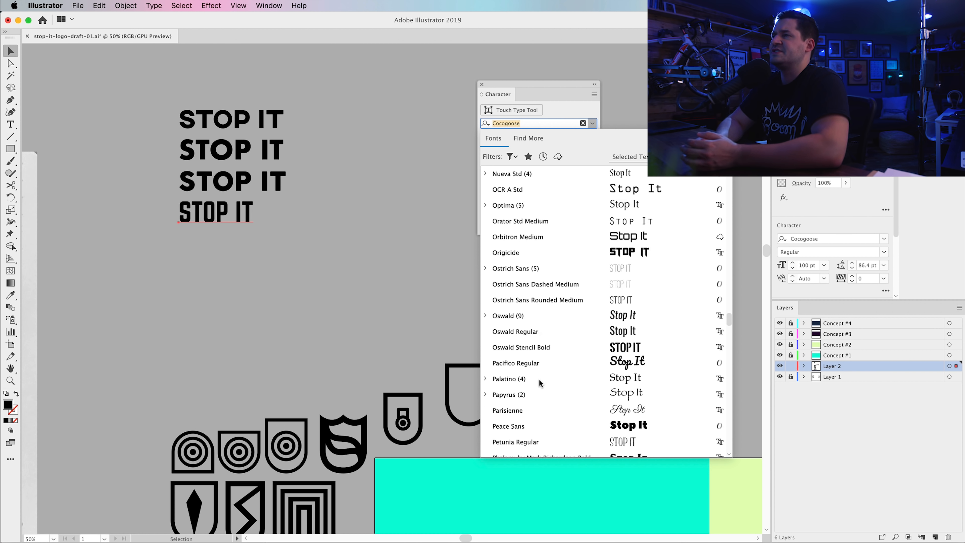
scroll("down", 3)
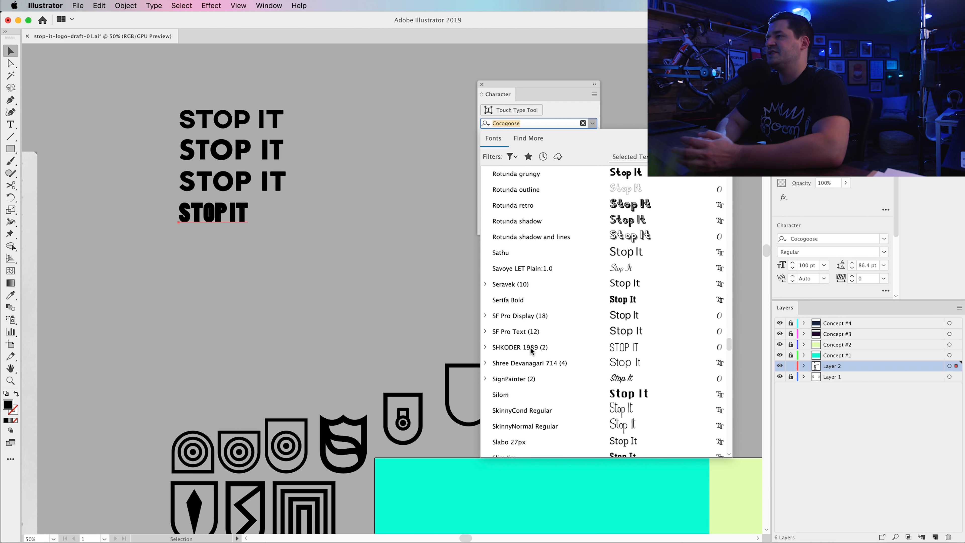
scroll("down", 3)
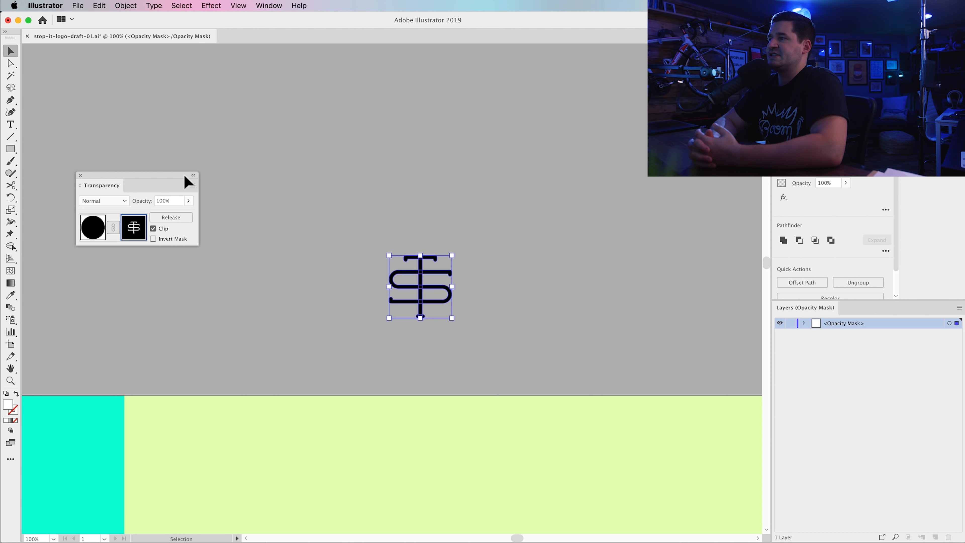
- Leave the S mark's opacity mask and set the stopit! wordmark in Avenir Light
left_click(153, 228)
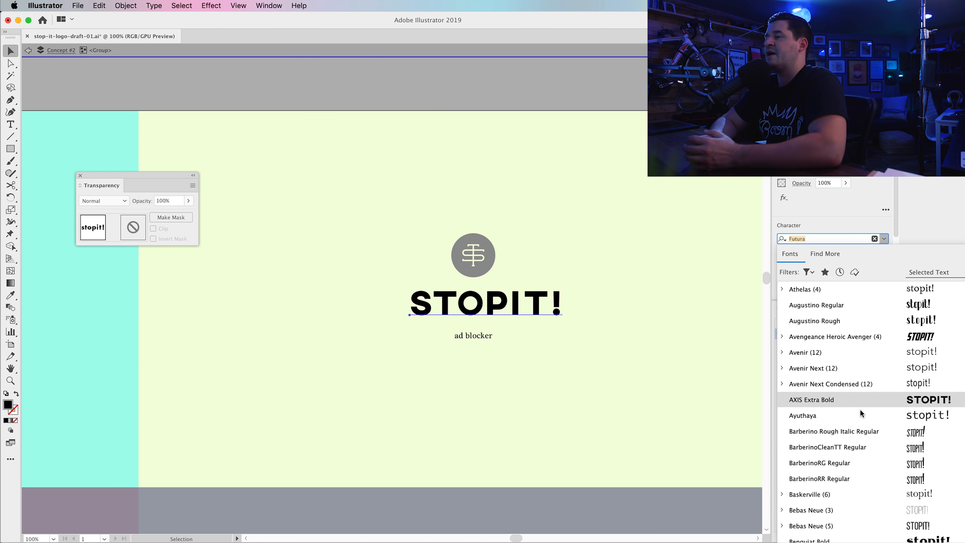
left_click(884, 252)
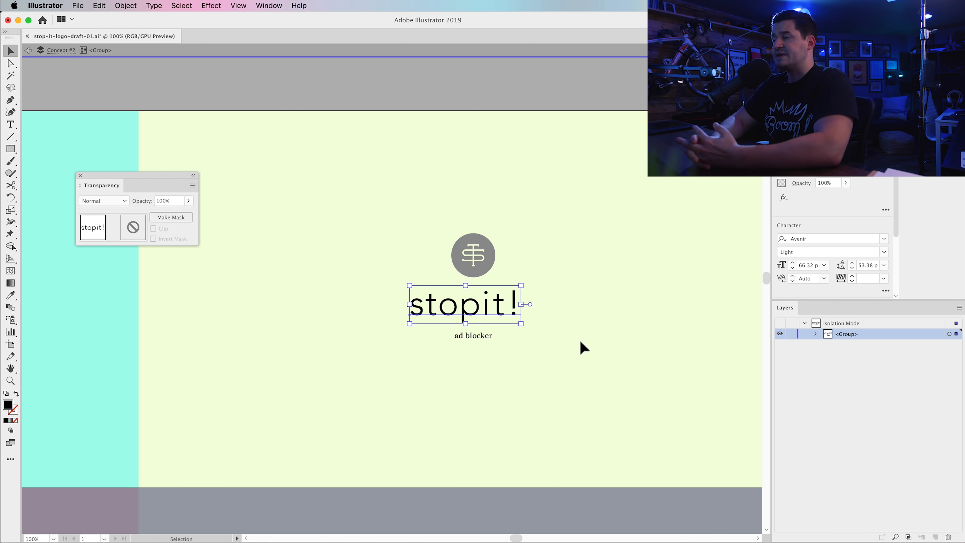
- Place the bullseye lockup into the teal Concept #1 block
left_click(473, 335)
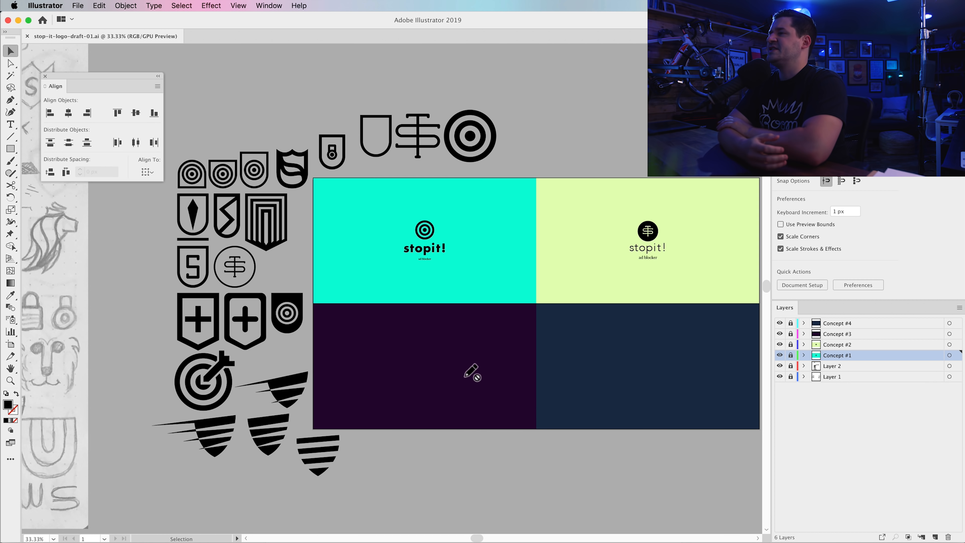
left_click(424, 366)
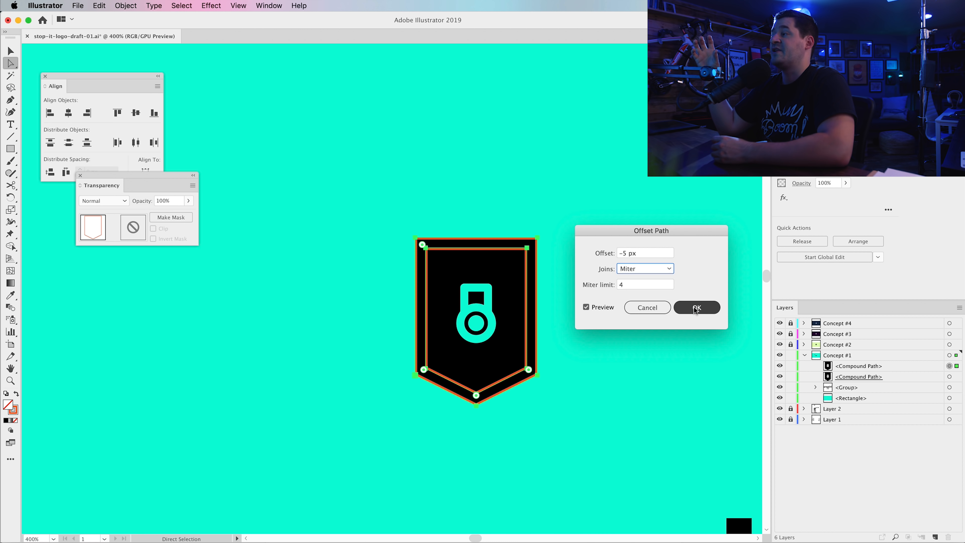
- Commit the -5 px Offset Path to create the orange inset shield outline
left_click(696, 307)
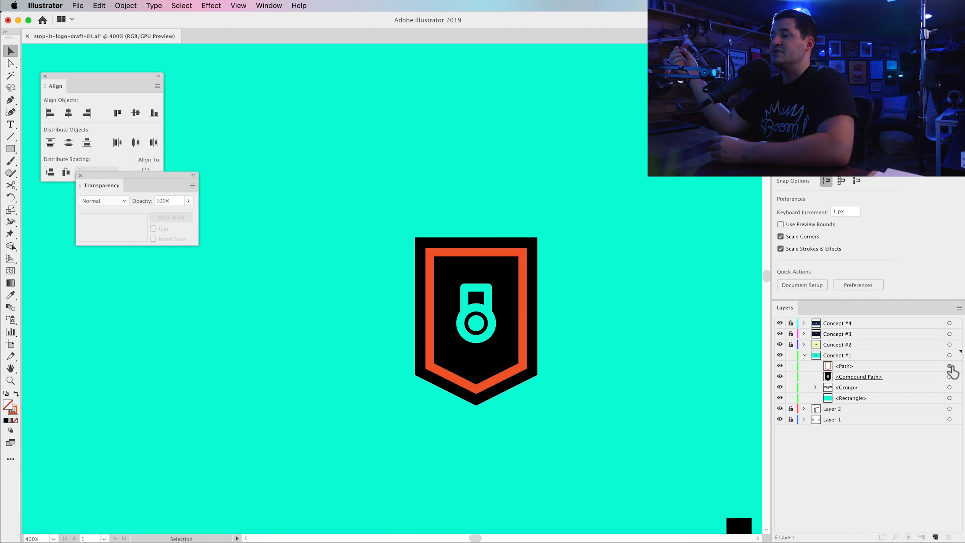